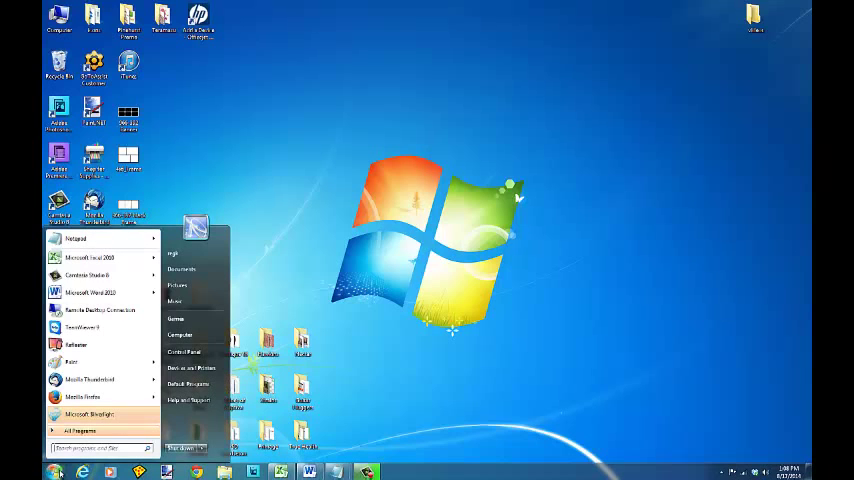
- Search the Start menu for "hom" to list homegroup-related settings
text(homegroup)
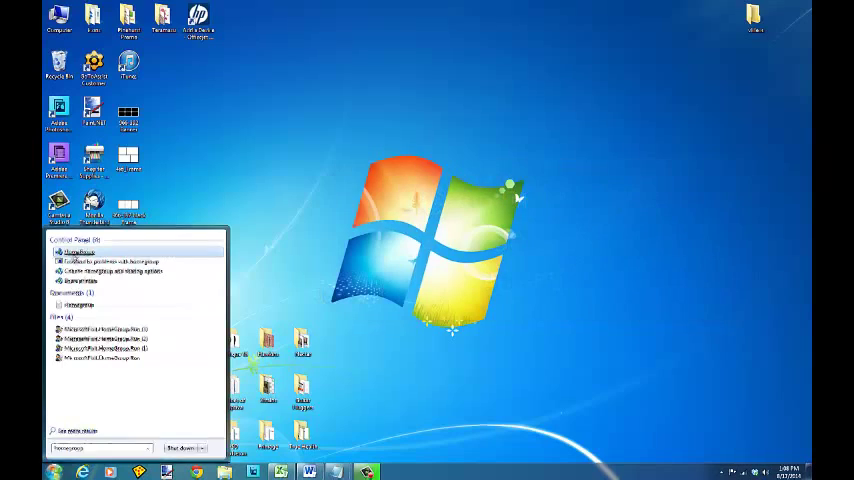
- Go to HomeGroup settings and show the View and print your homegroup password page
click(78, 252)
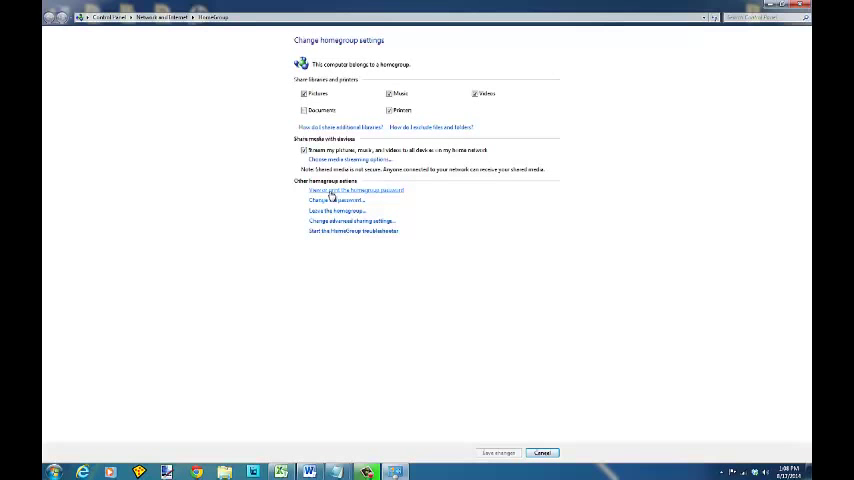
click(356, 190)
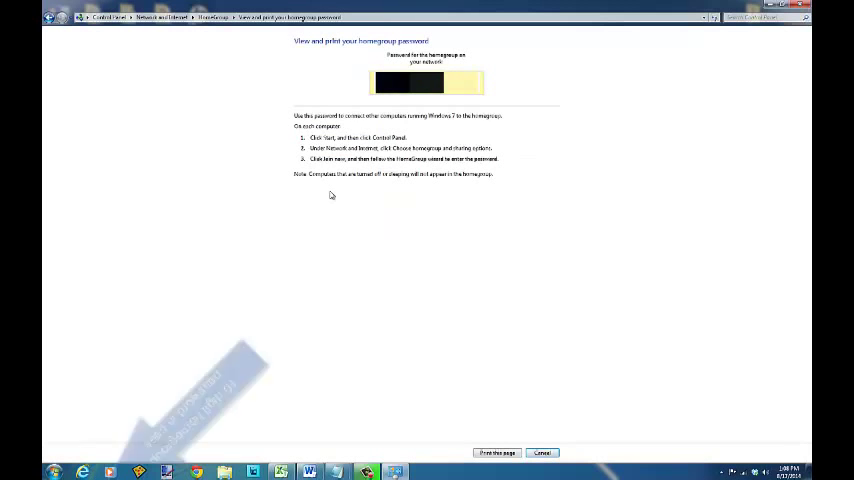